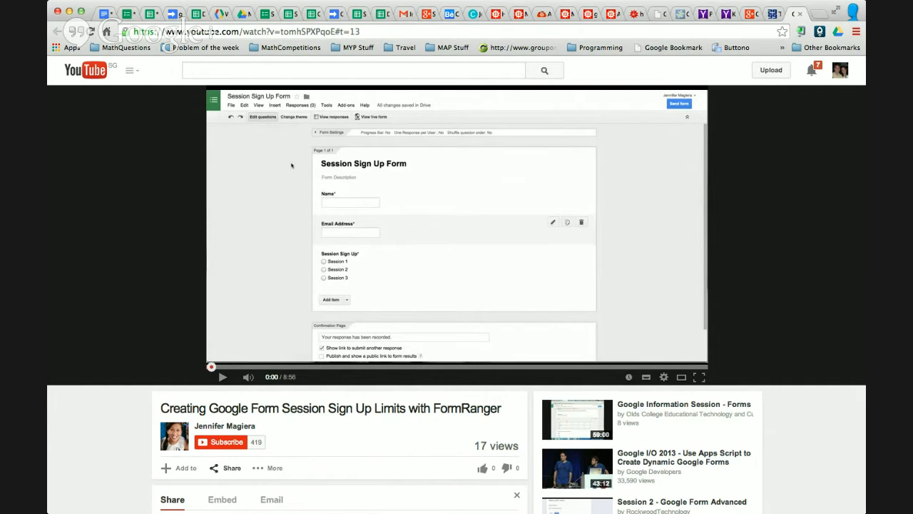
{"action": "mouse_move", "coordinate": [264, 16]}
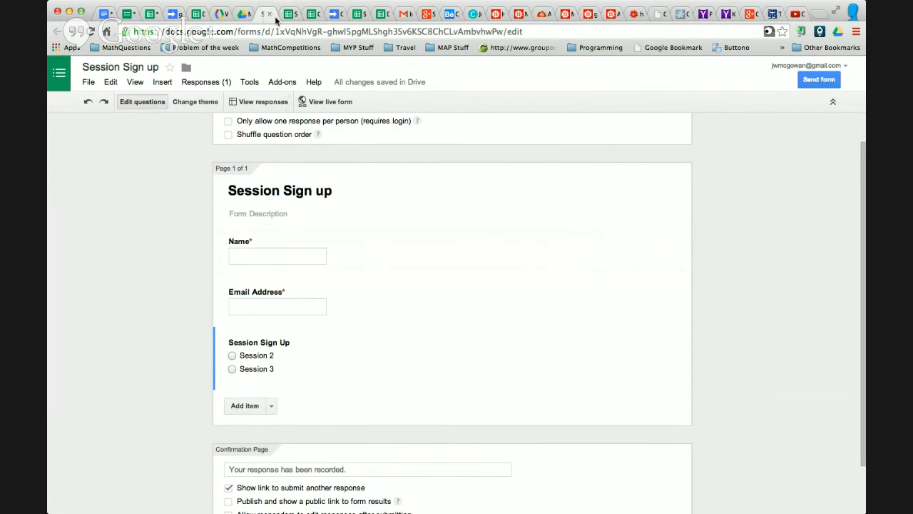
- Review the =UNIQUE(B2:B) list and the =if(D2<E2,C2,"") formulas for Sessions 1 and 2 on Sheet2
{"action": "left_click", "coordinate": [288, 15]}
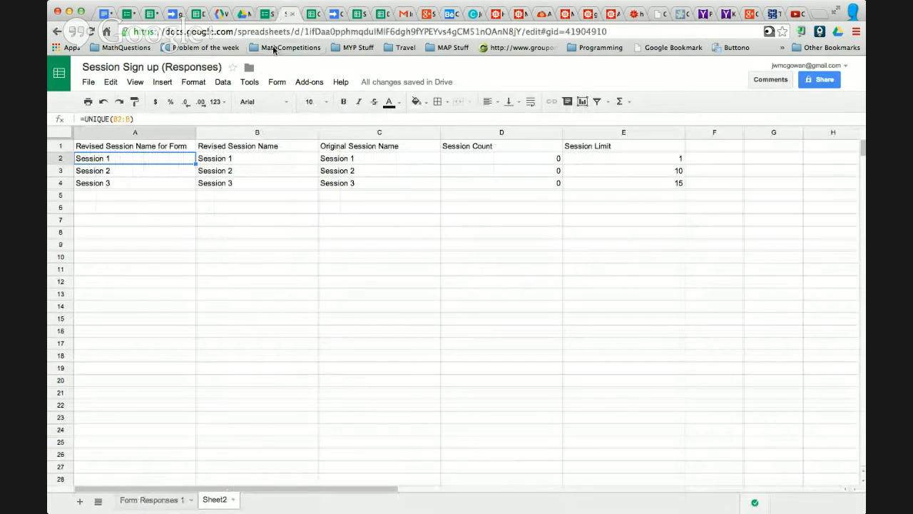
{"action": "left_click", "coordinate": [134, 145]}
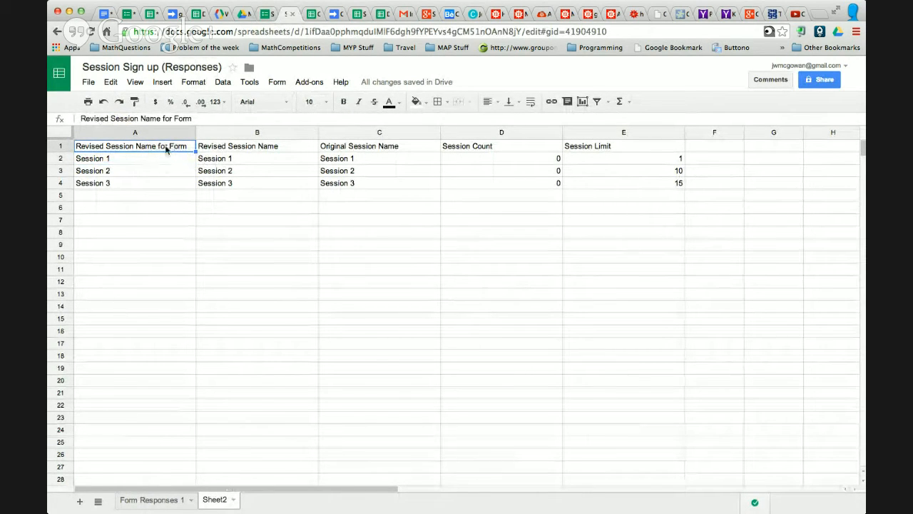
{"action": "left_click", "coordinate": [134, 157]}
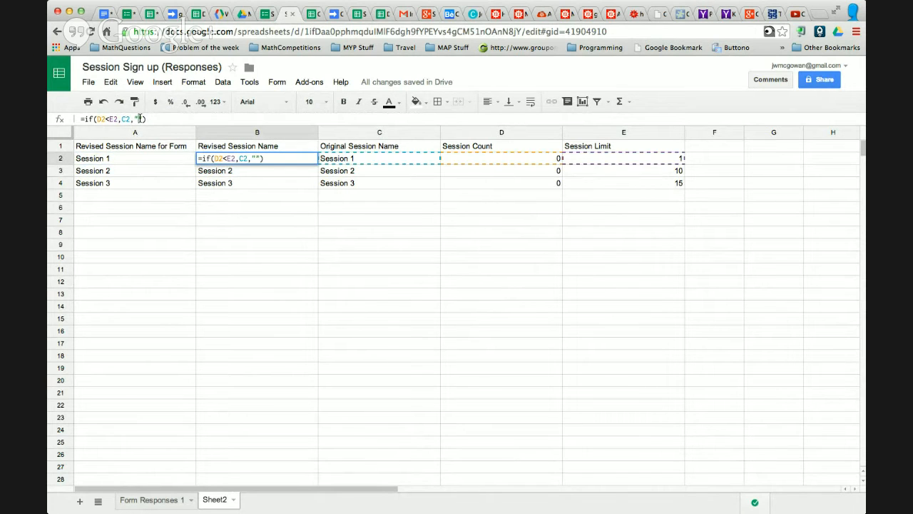
{"action": "mouse_move", "coordinate": [425, 167]}
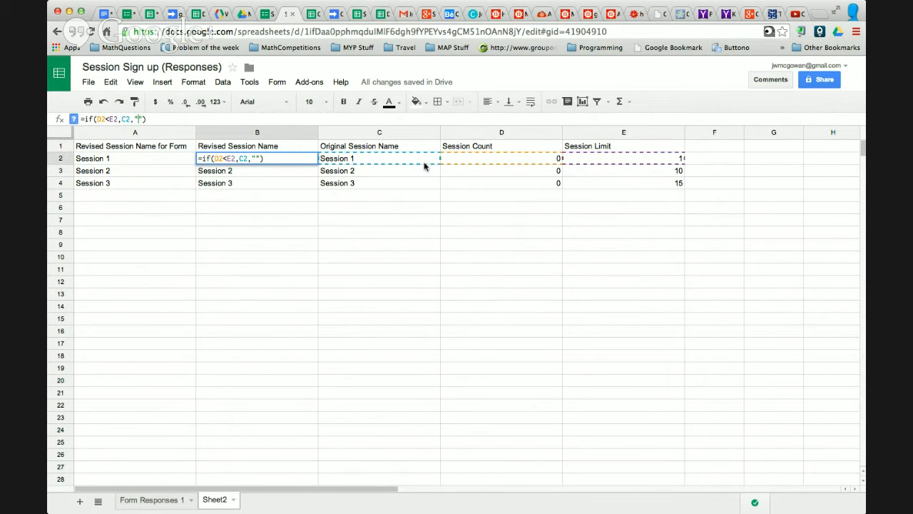
{"action": "left_click", "coordinate": [257, 169]}
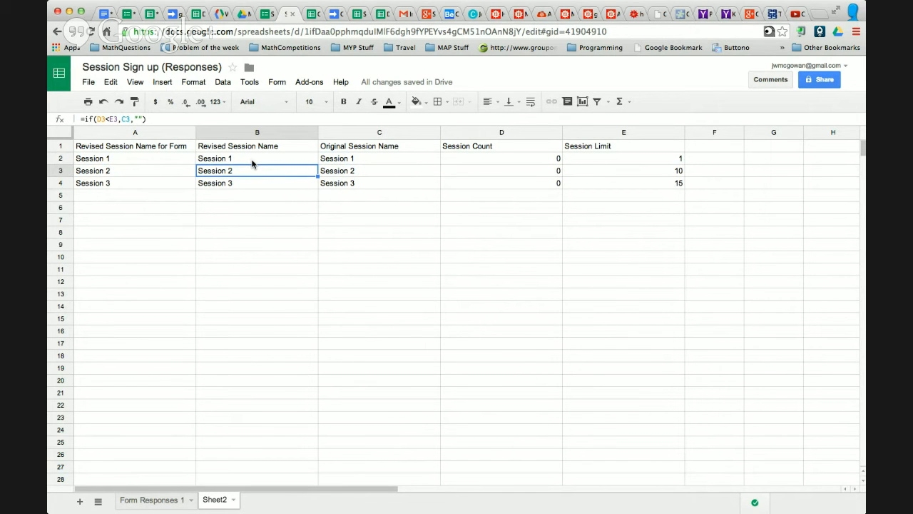
{"action": "left_click", "coordinate": [134, 157]}
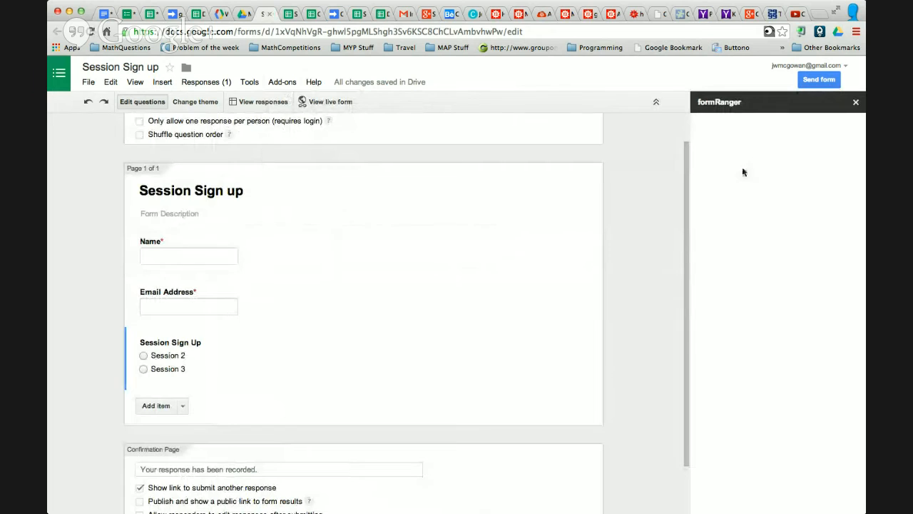
{"action": "mouse_move", "coordinate": [747, 130]}
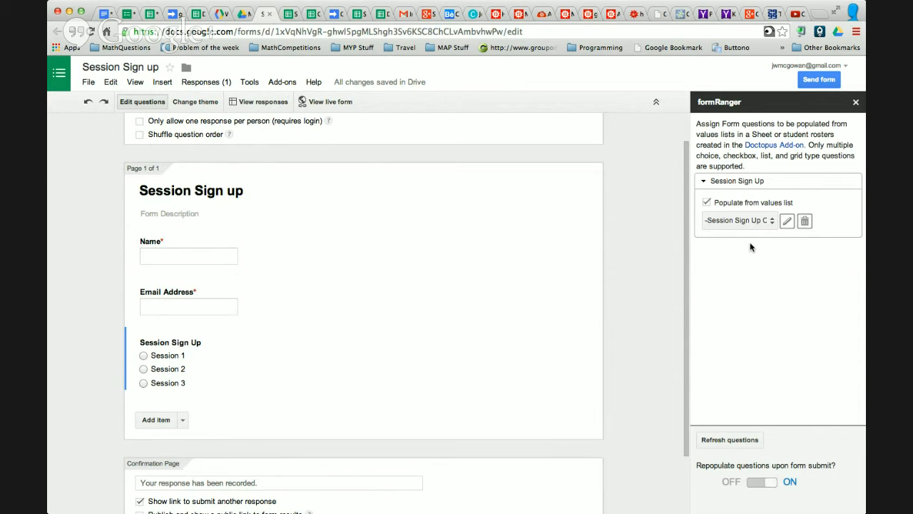
{"action": "mouse_move", "coordinate": [748, 337]}
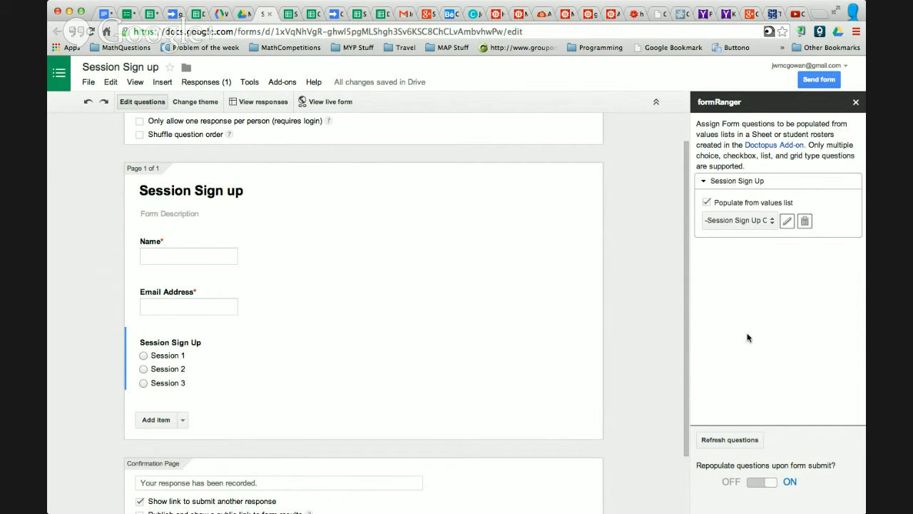
{"action": "mouse_move", "coordinate": [237, 329]}
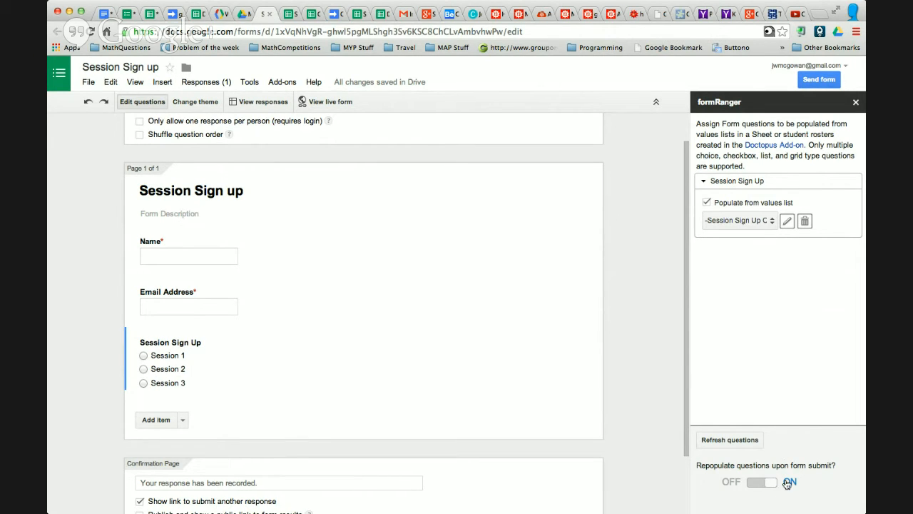
- Turn Repopulate upon form submit ON for the Session Sign Up values list in formRanger
{"action": "left_click", "coordinate": [762, 483]}
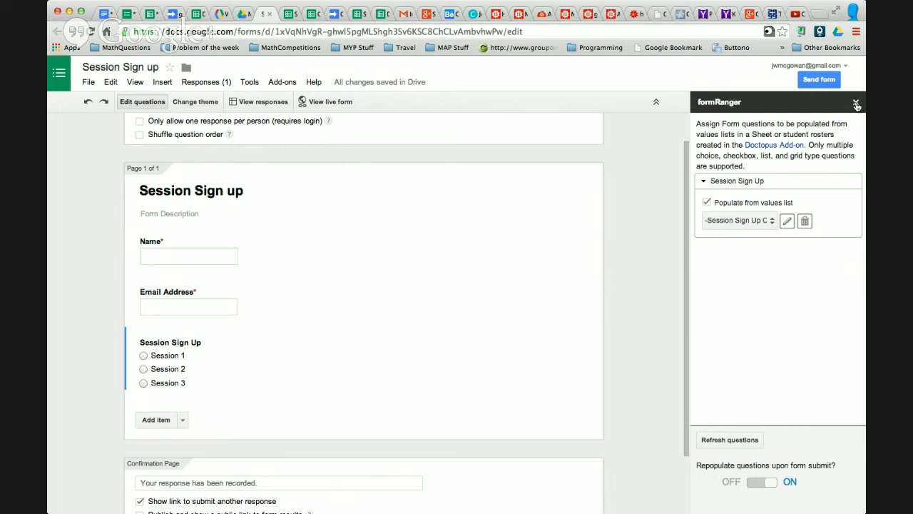
- Submit a test response on the live form with name 'jw' choosing Session 1
{"action": "left_click", "coordinate": [326, 101]}
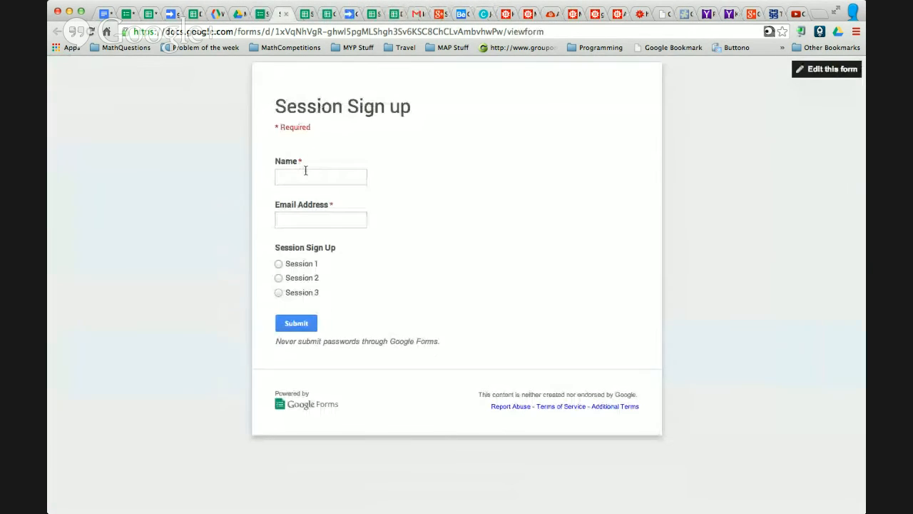
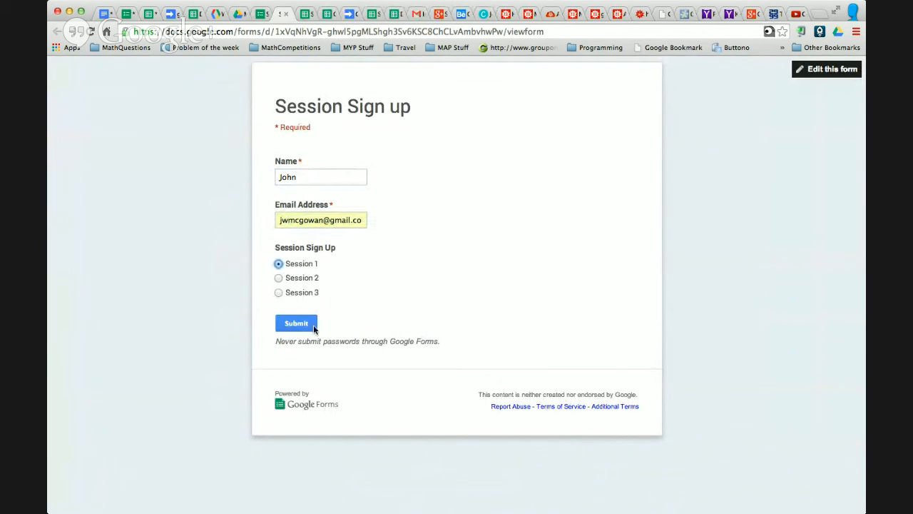
{"action": "left_click", "coordinate": [297, 322]}
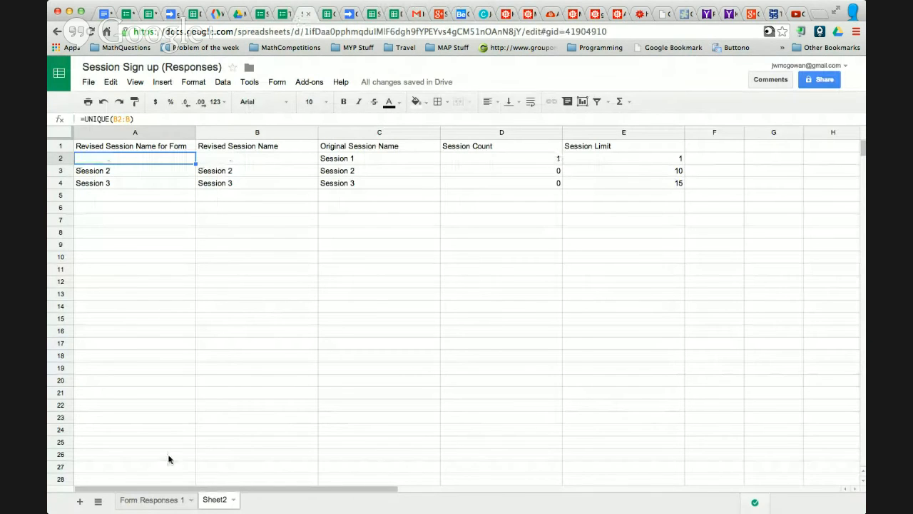
{"action": "mouse_move", "coordinate": [92, 7]}
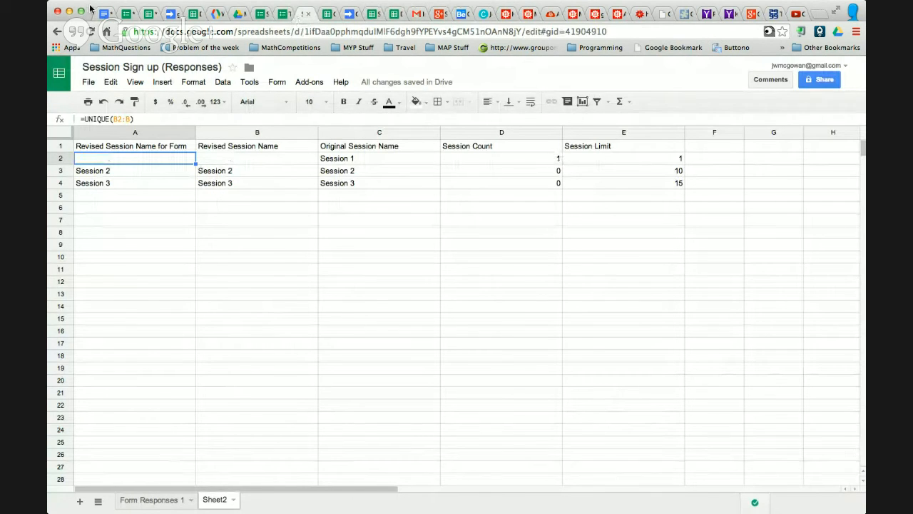
- Check the IF formula in B2 and UNIQUE in A2 now that Session 1's count reached its limit of 1
{"action": "left_click", "coordinate": [257, 157]}
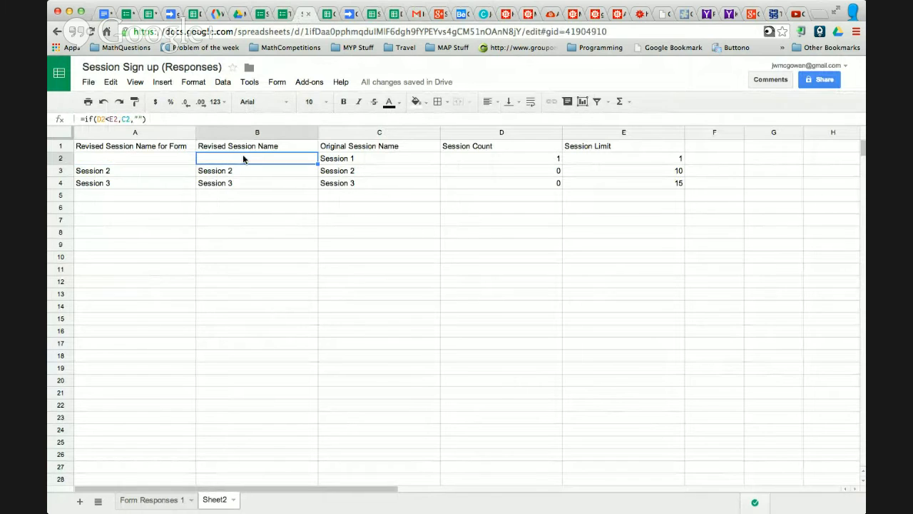
{"action": "mouse_move", "coordinate": [510, 165]}
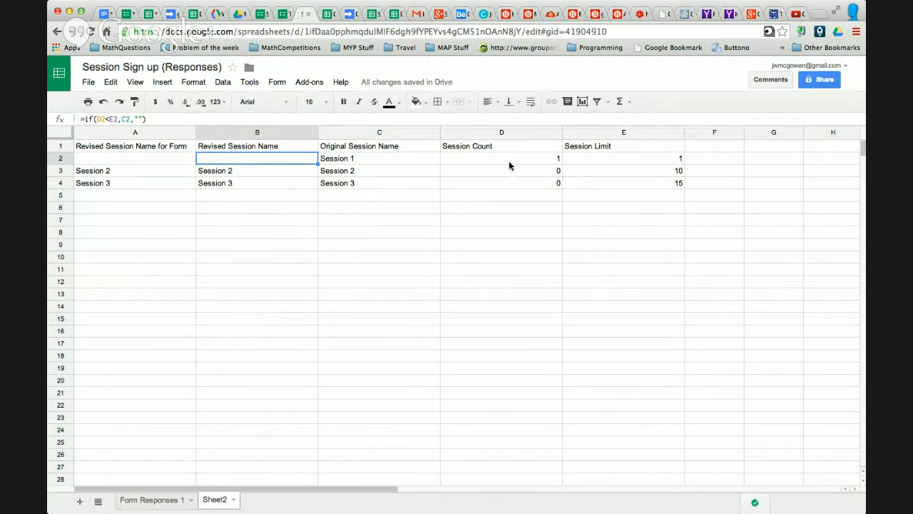
{"action": "left_click", "coordinate": [135, 157]}
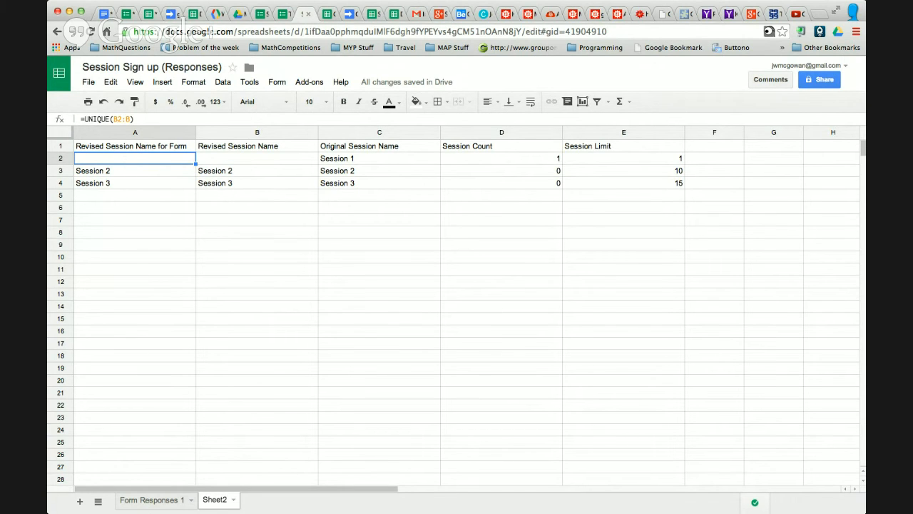
{"action": "mouse_move", "coordinate": [150, 184]}
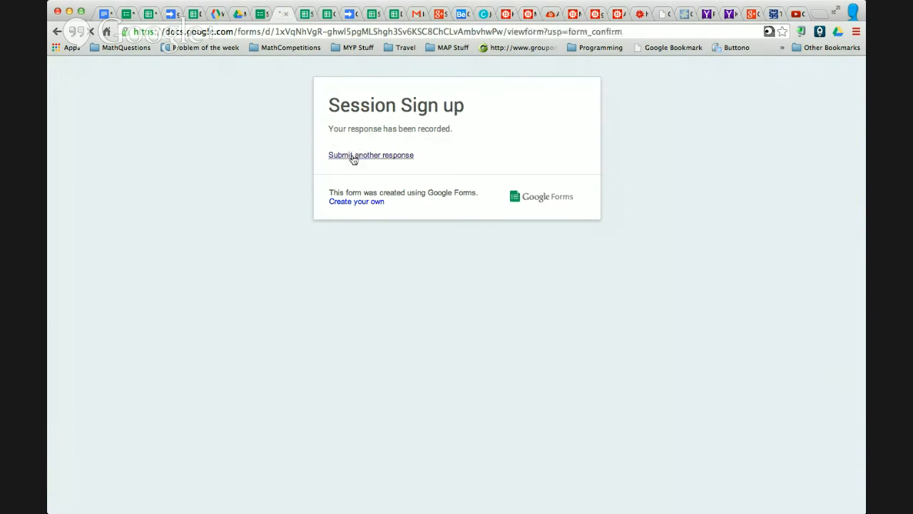
- Start another response and confirm only Sessions 2 and 3 are offered
{"action": "left_click", "coordinate": [371, 154]}
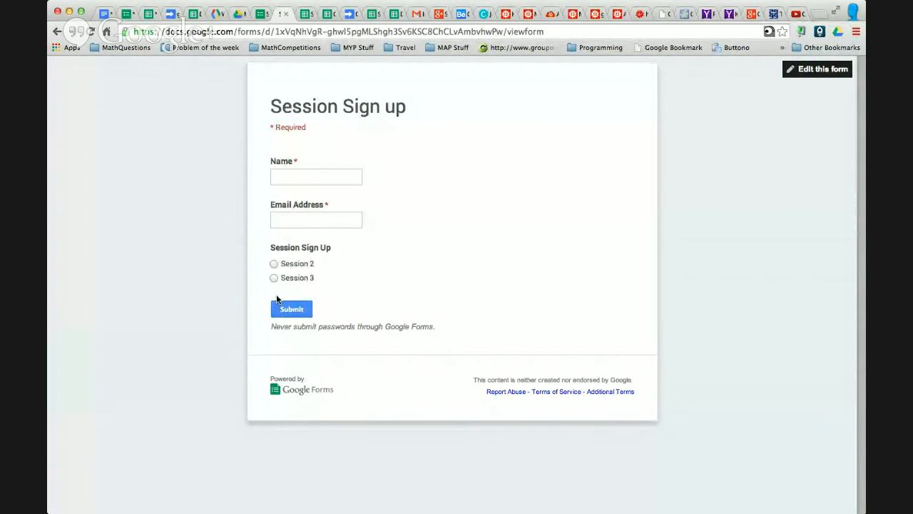
{"action": "mouse_move", "coordinate": [289, 263]}
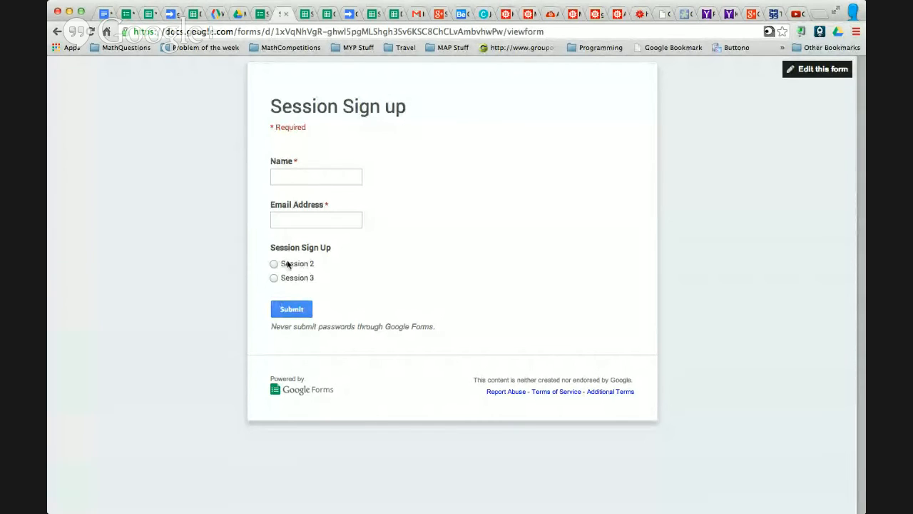
{"action": "left_click", "coordinate": [305, 14]}
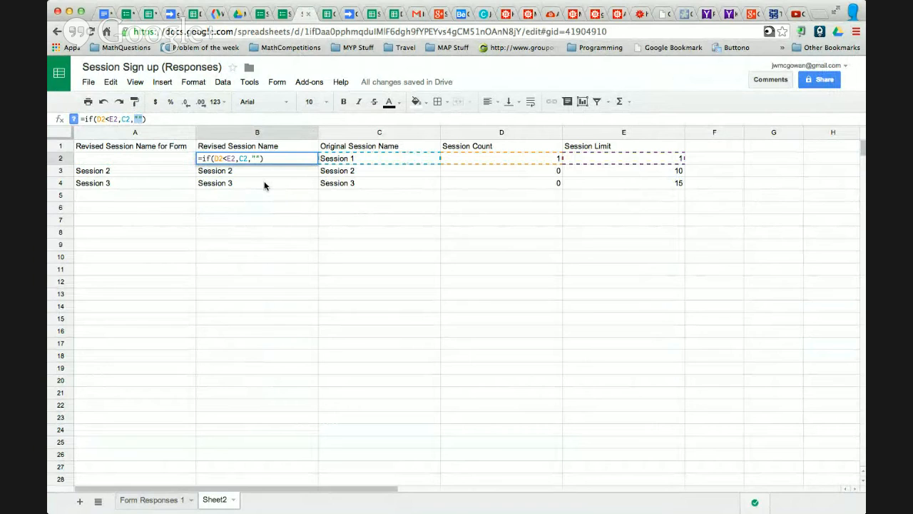
{"action": "mouse_move", "coordinate": [216, 189]}
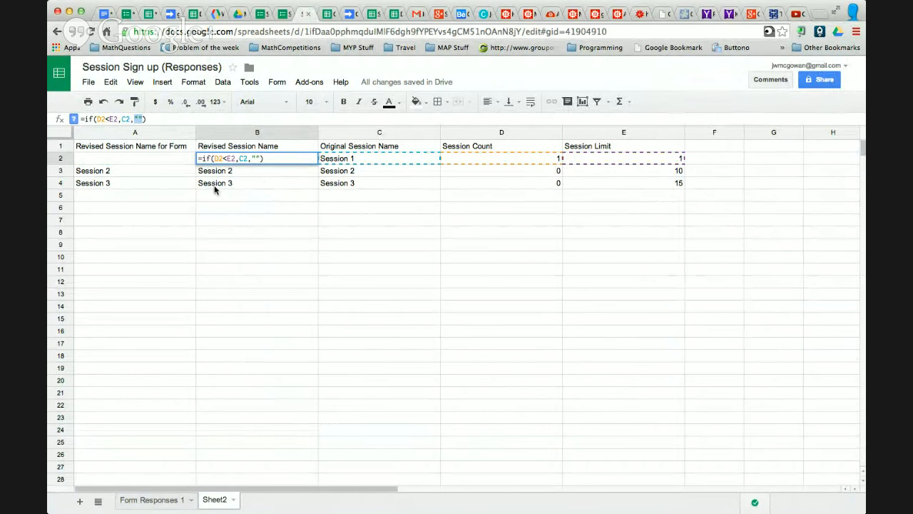
- Show the UNIQUE formula in A2 listing only Sessions 2 and 3
{"action": "left_click", "coordinate": [134, 157]}
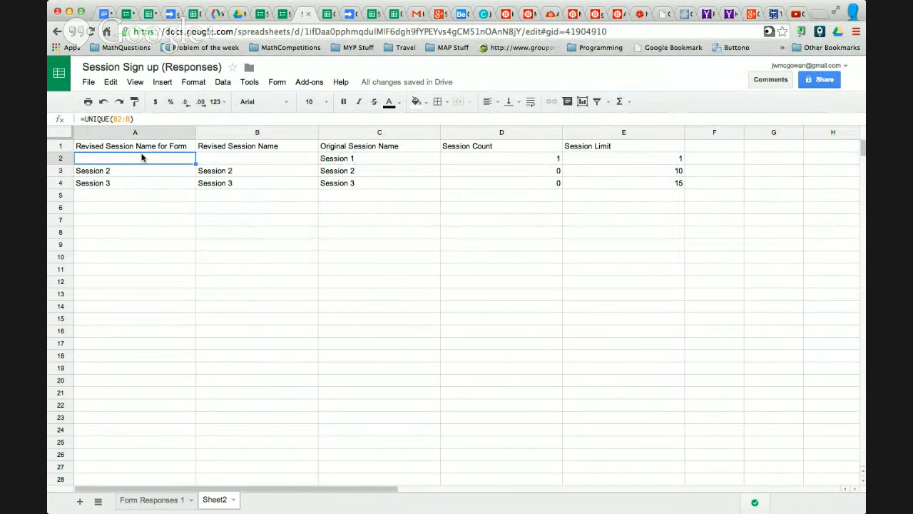